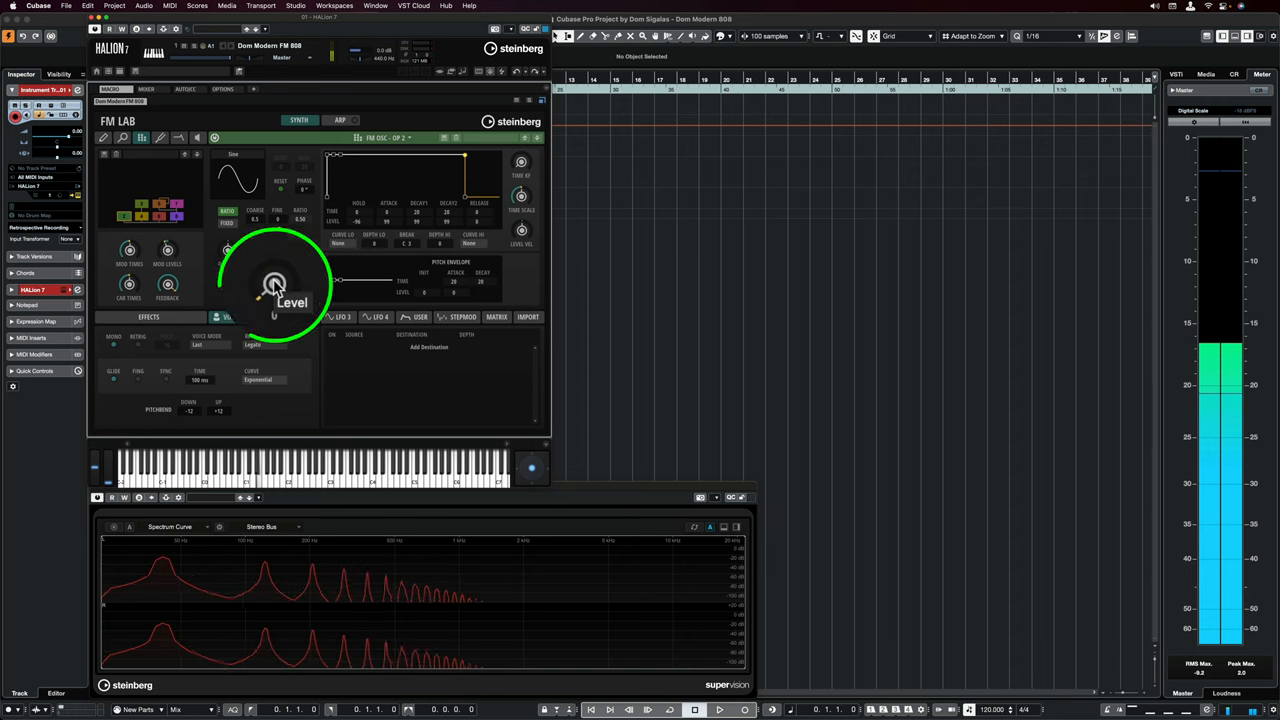
- Raise operator 2's output level with the Level knob on the FM OSC OP 2 page
drag(275, 285, 275, 270)
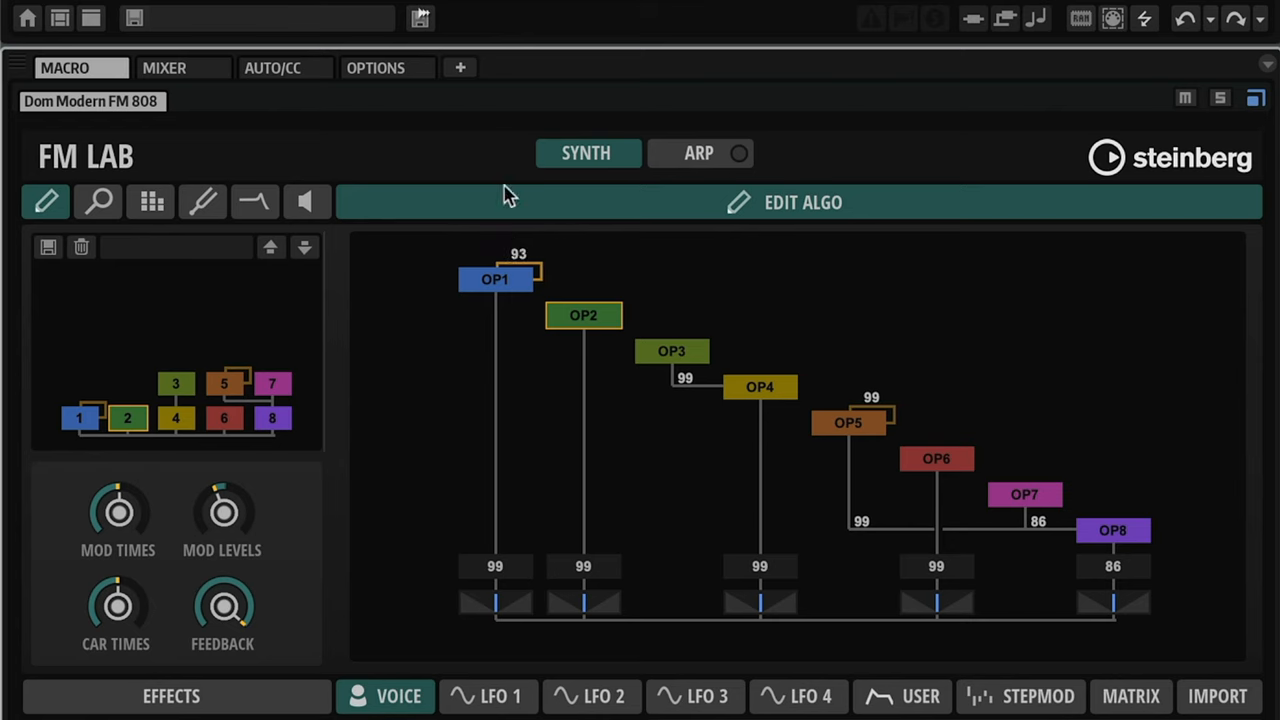
- Select operator 1 in the algorithm editor
click(150, 202)
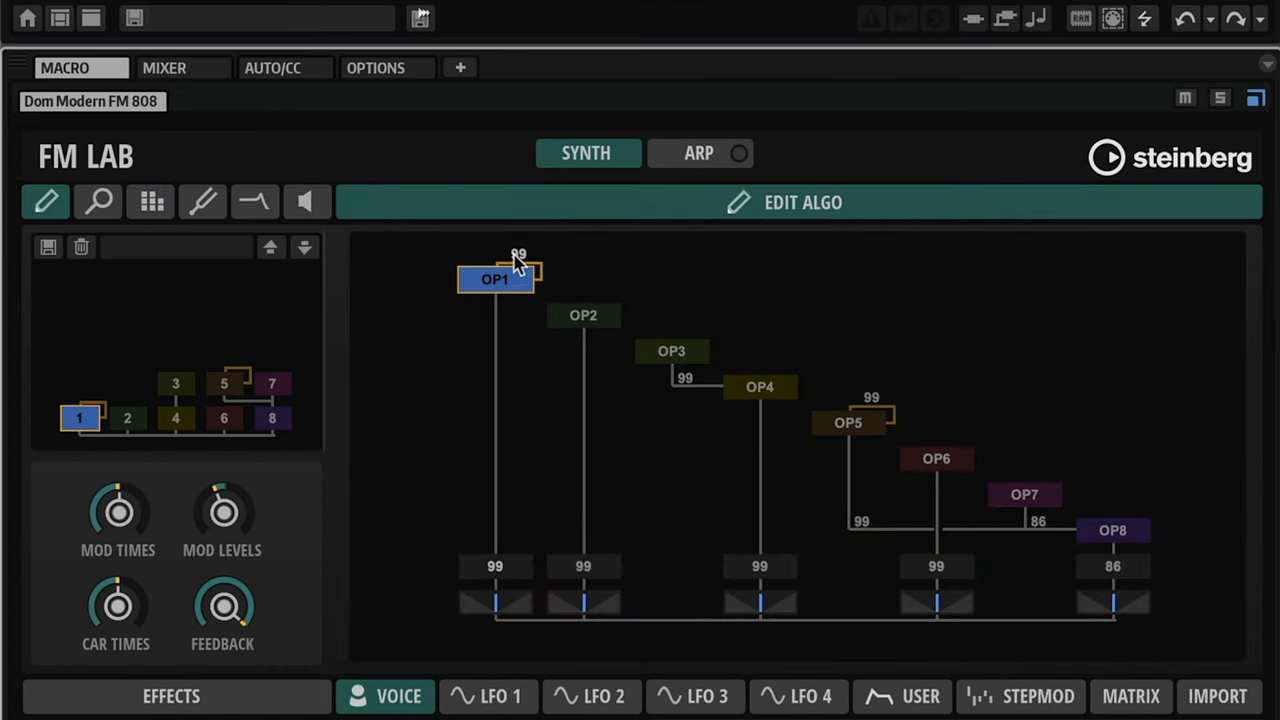
mouse_move(545, 110)
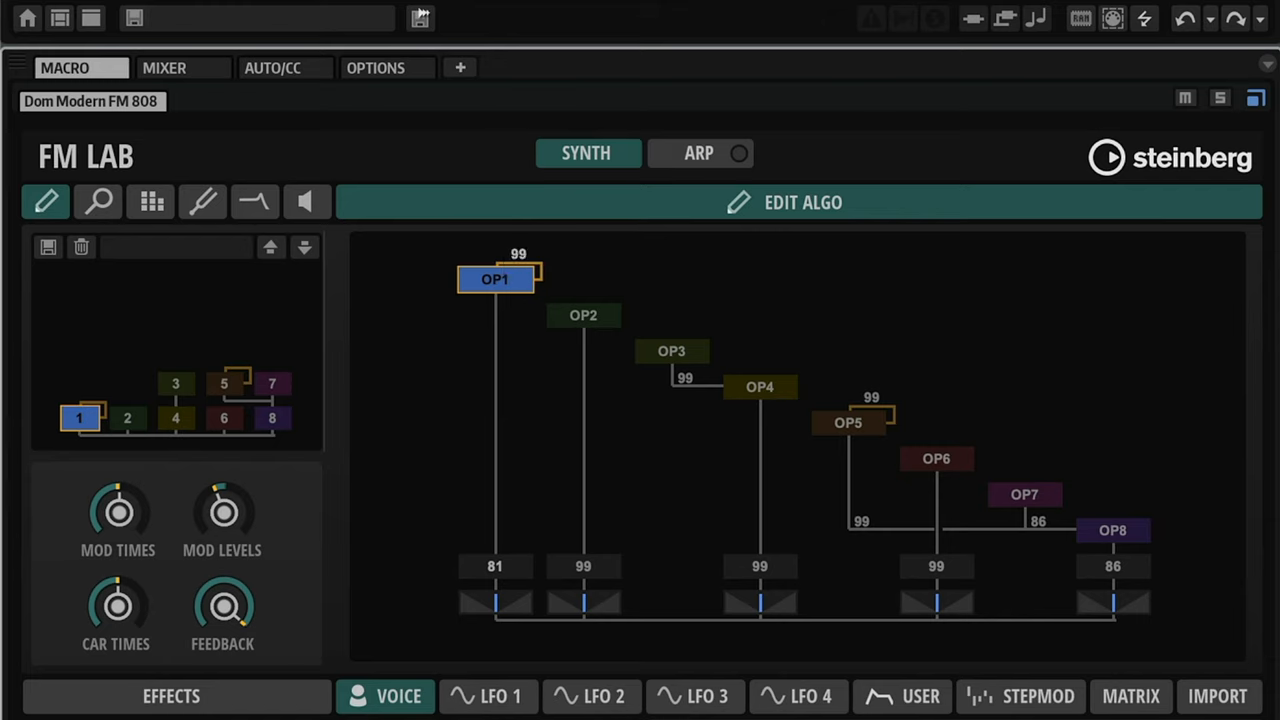
mouse_move(210, 235)
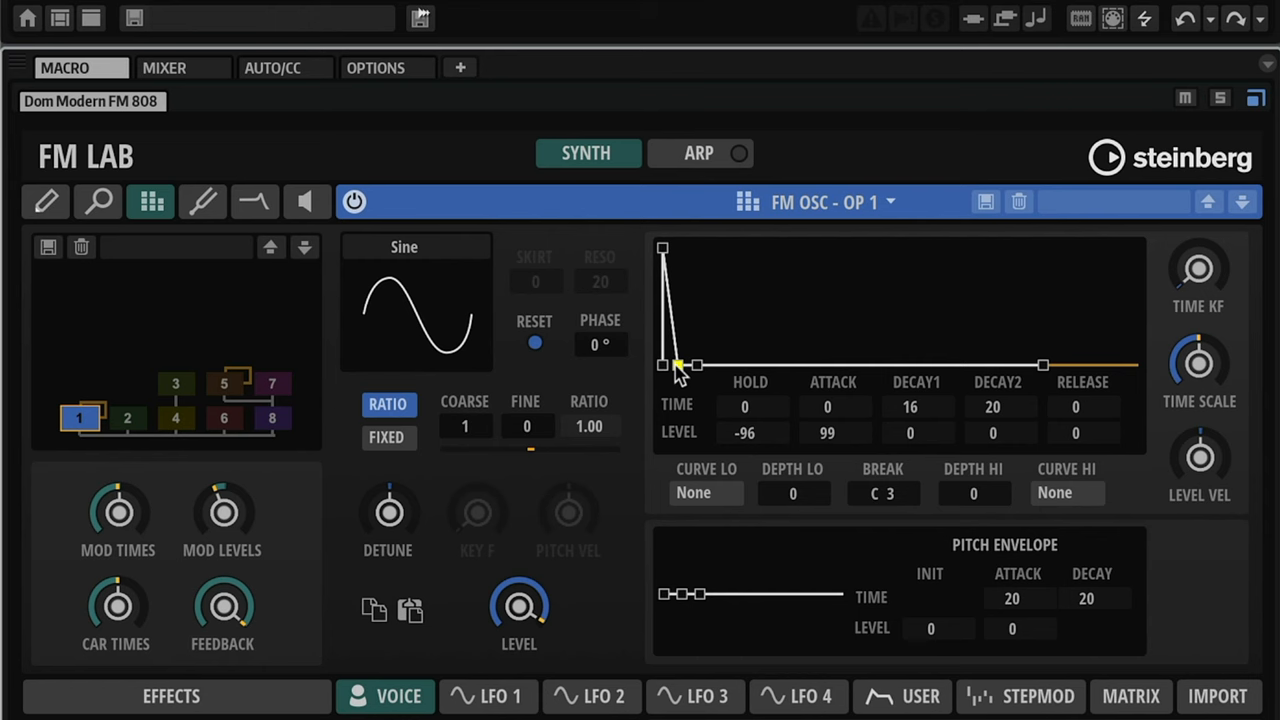
- Shorten operator 1's amplitude envelope decay to 15
drag(680, 365, 683, 365)
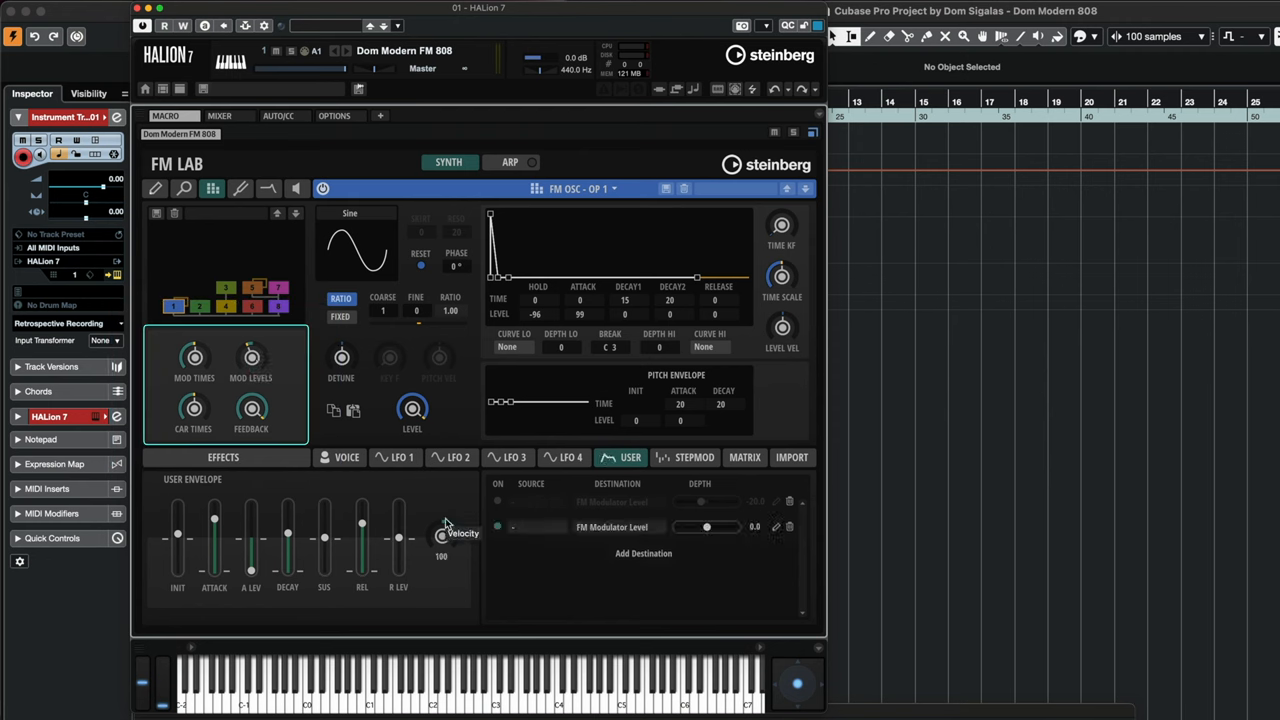
- Switch to OP3, set the FM Modulator Level envelope depth to -17.3, and show the effects rack
click(279, 287)
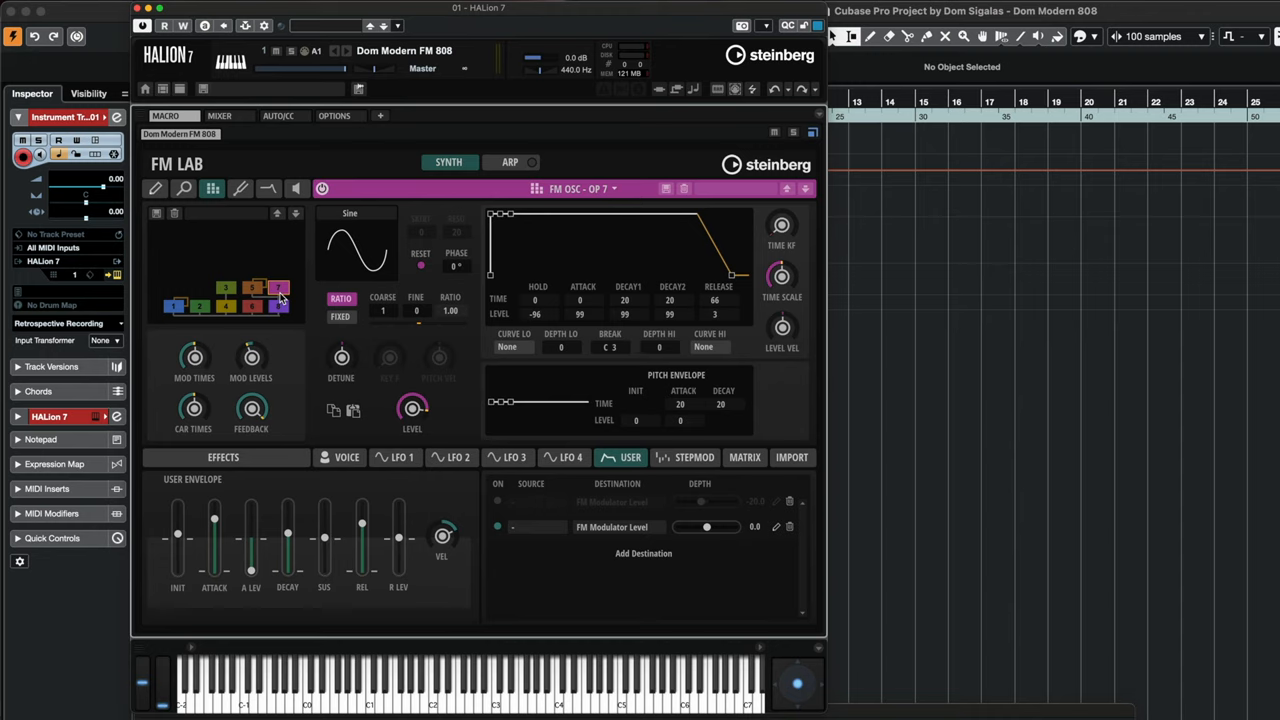
click(253, 289)
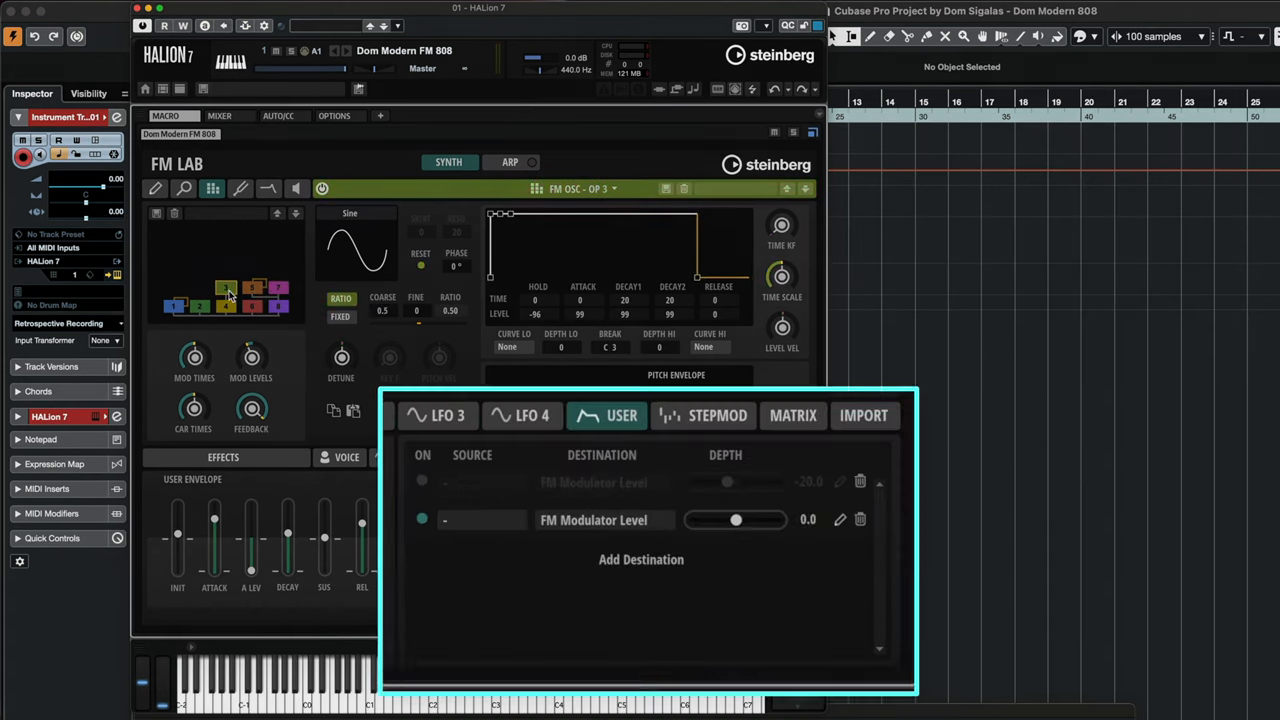
drag(736, 519, 728, 519)
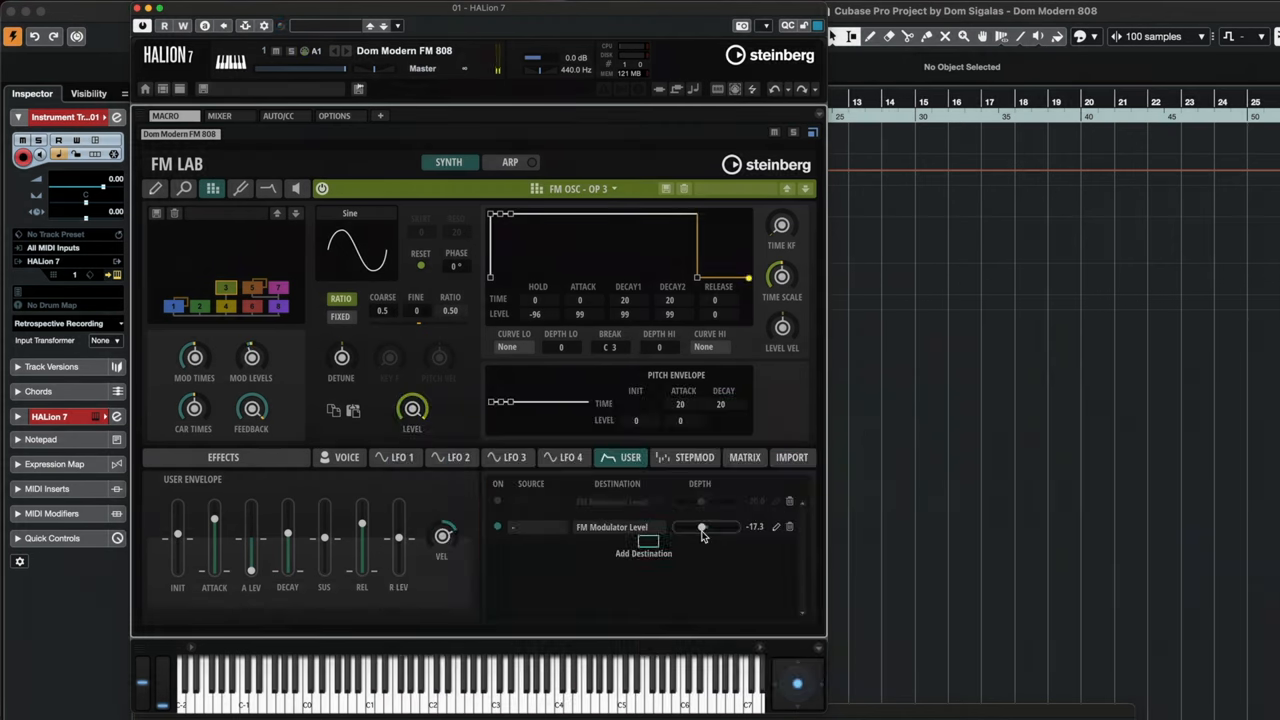
click(223, 457)
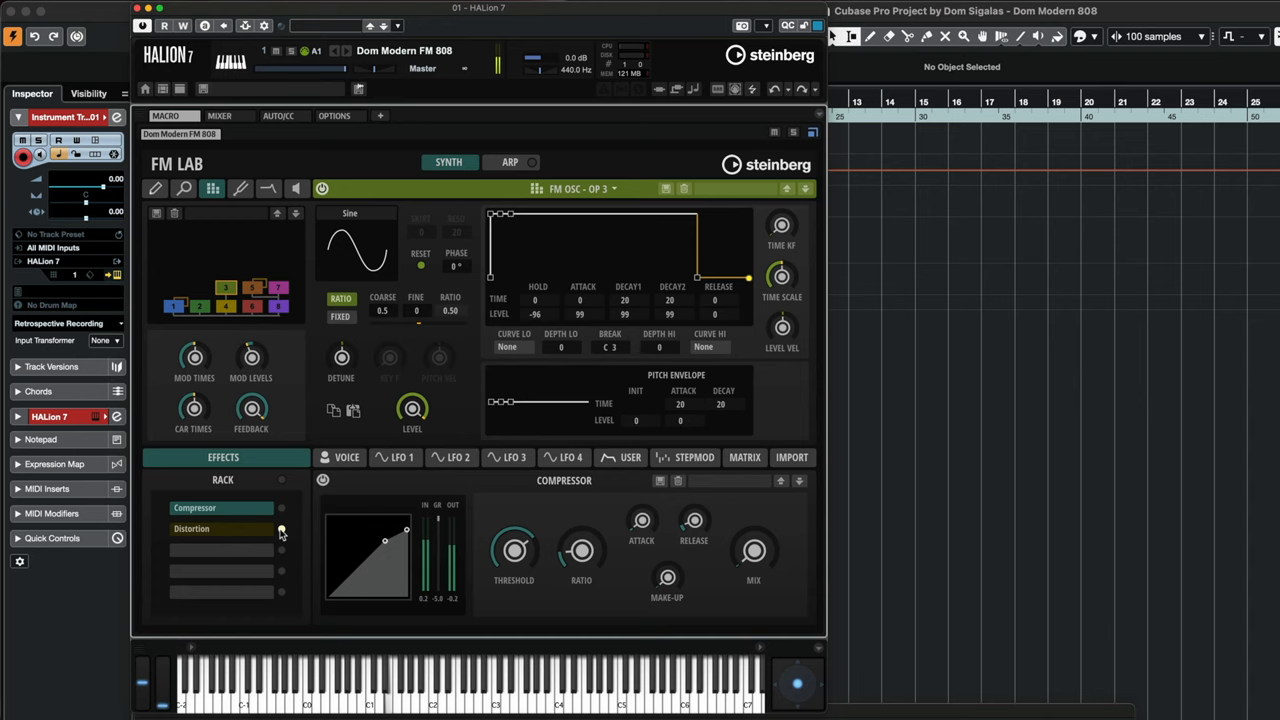
- Show the Distortion slot's parameters in the effects rack
click(191, 528)
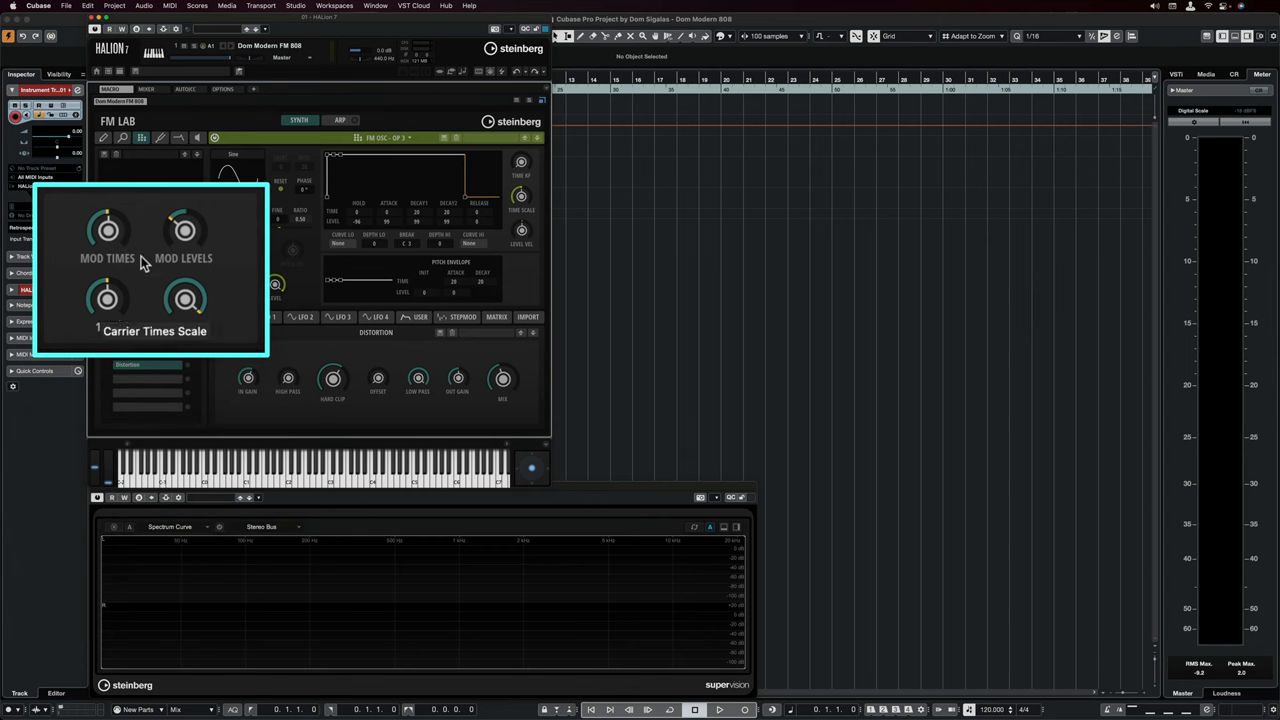
- Sweep the MOD LEVELS macro down to -19.28, then bring it up to 8.92
drag(185, 230, 185, 215)
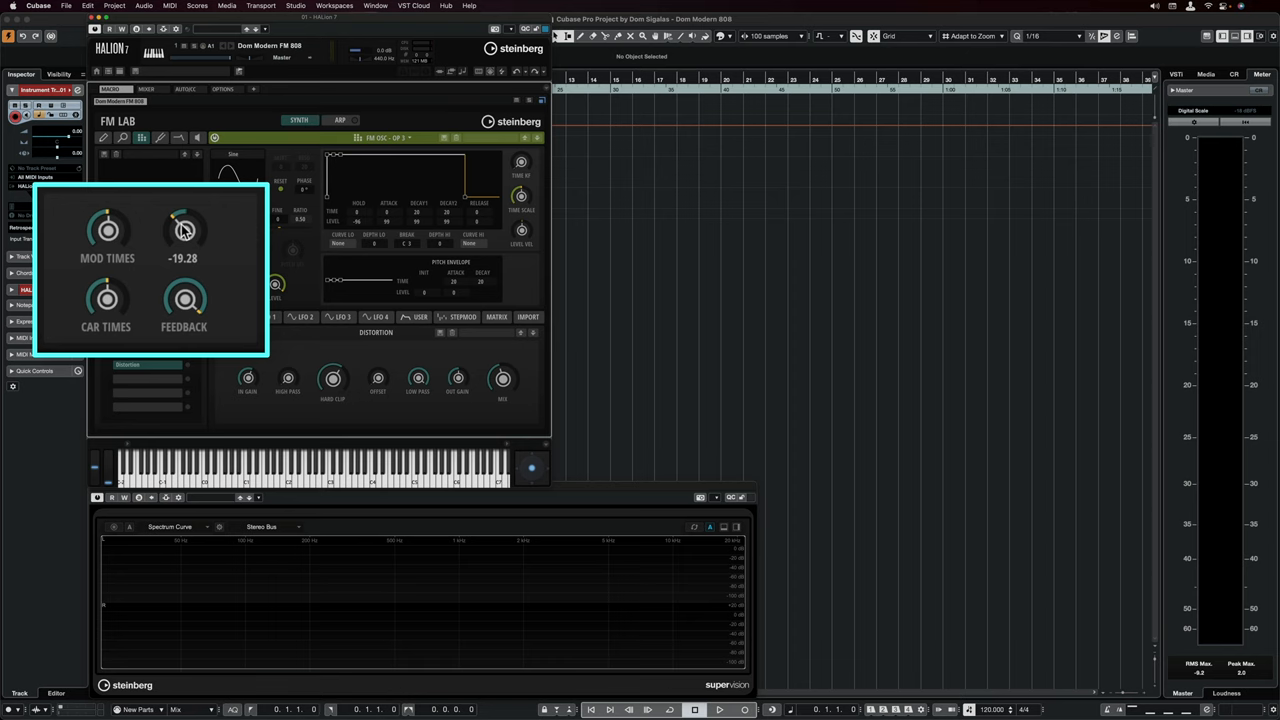
drag(184, 230, 184, 245)
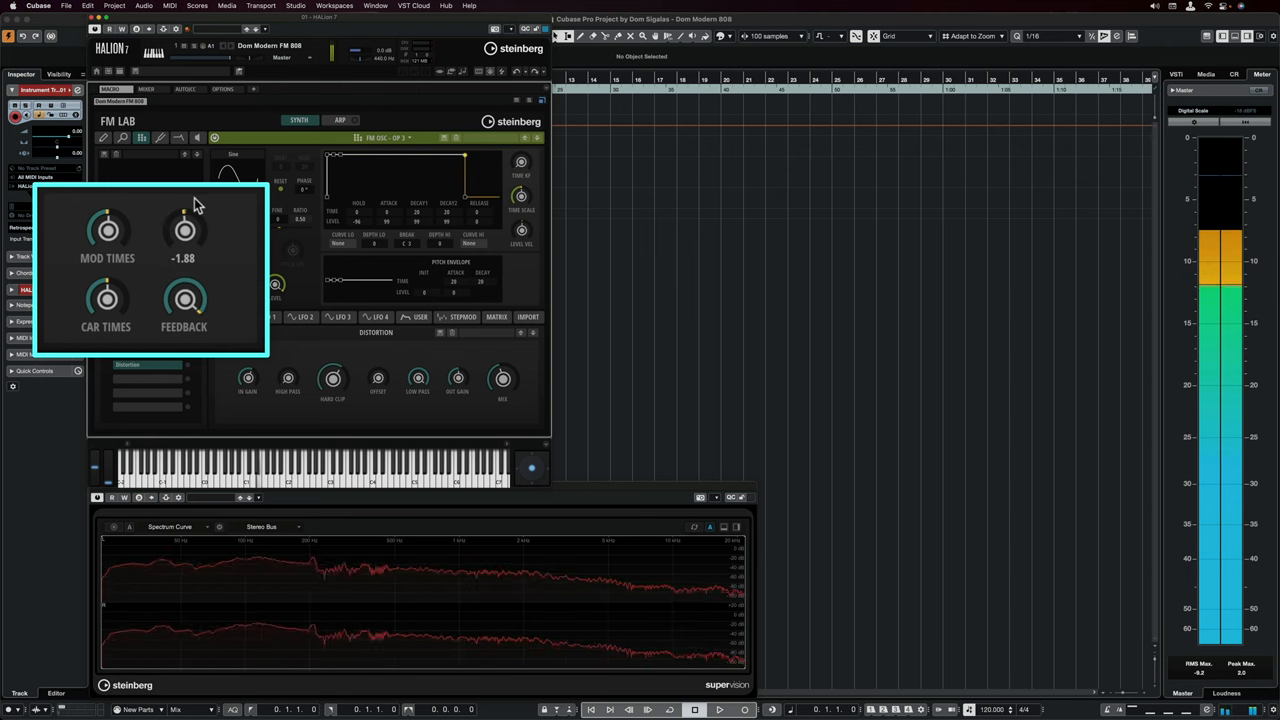
drag(185, 228, 185, 205)
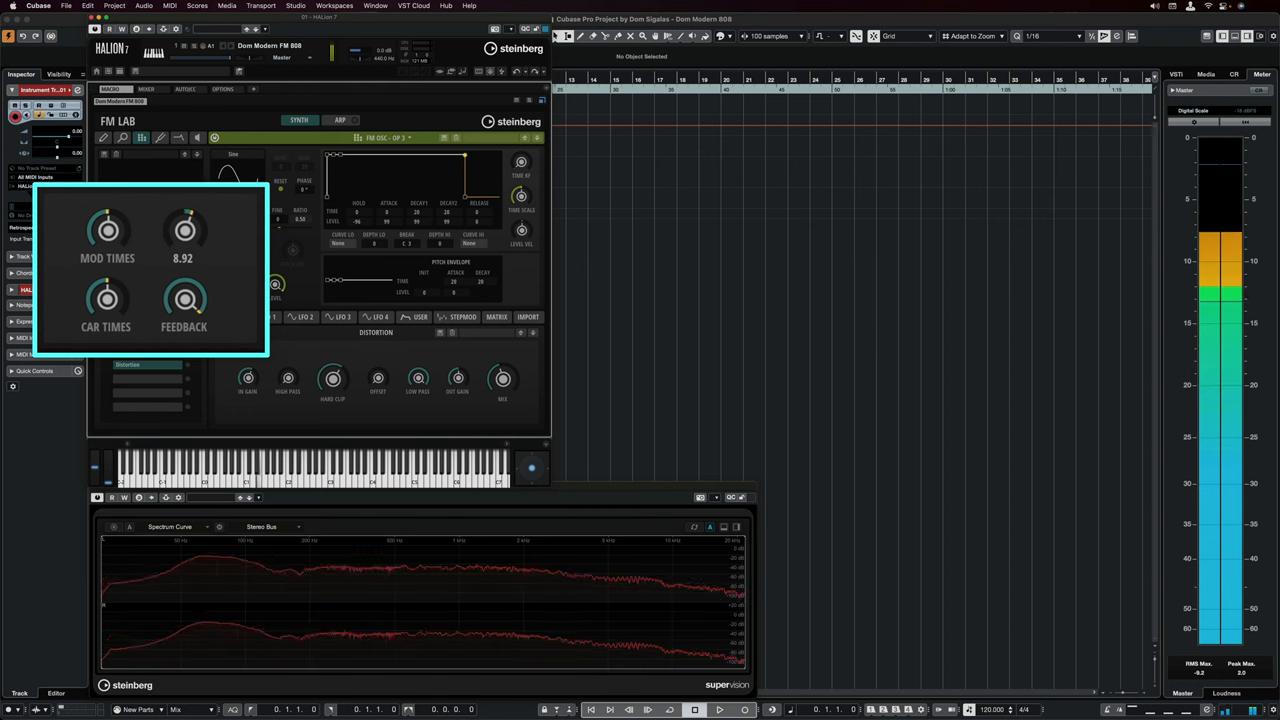